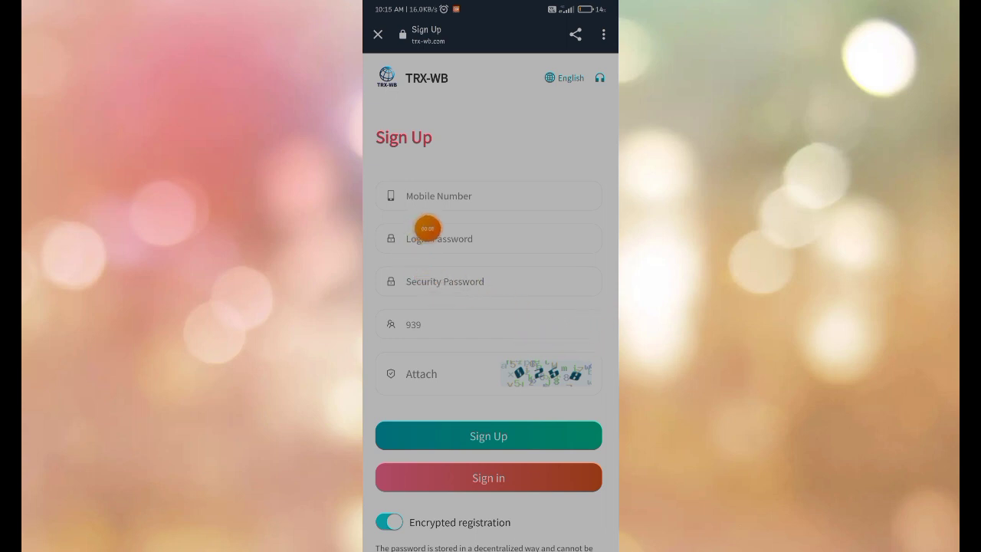
mouse_move(511, 293)
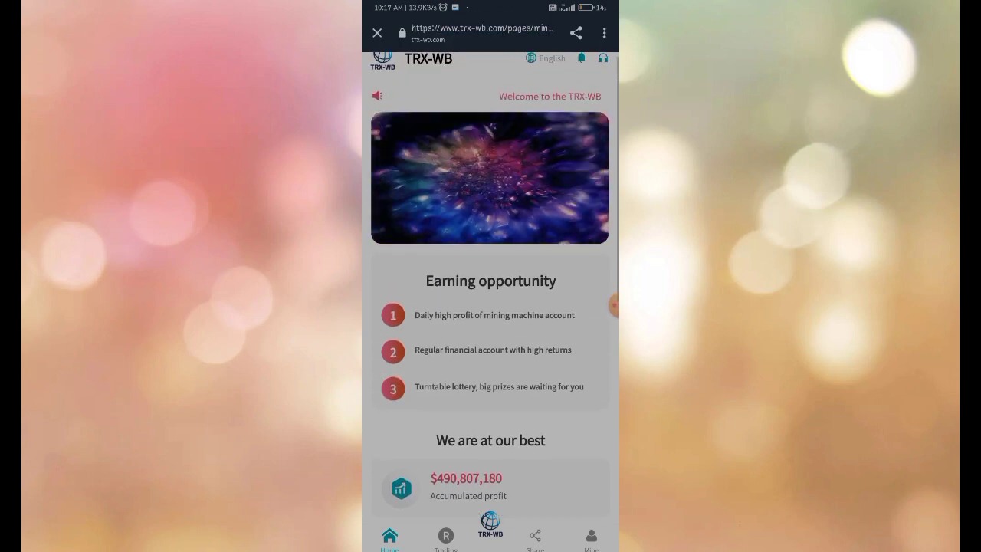
Step: Scroll the home page and open Trading, showing Cloud Mining at +8.7%
scroll(down, 3)
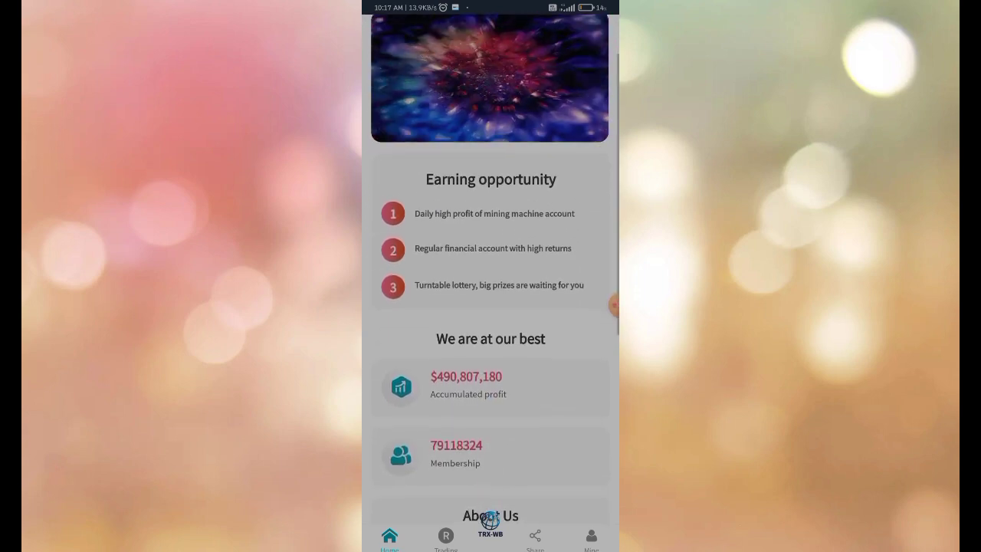
scroll(down, 3)
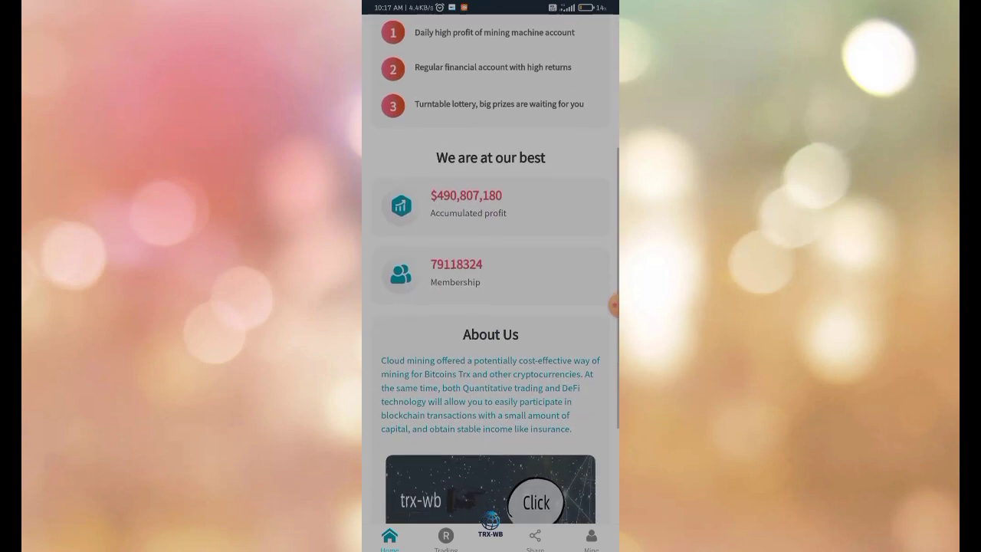
scroll(down, 3)
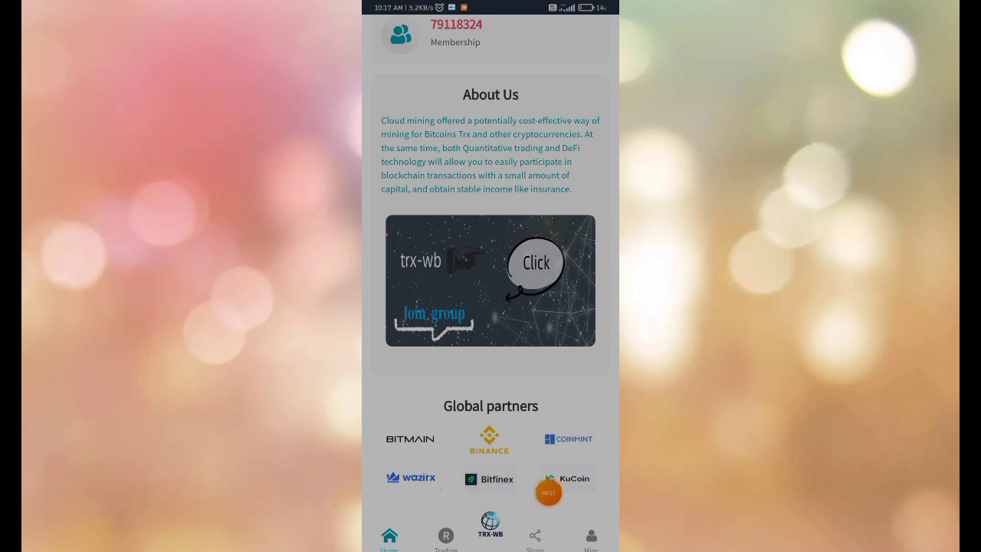
click(535, 263)
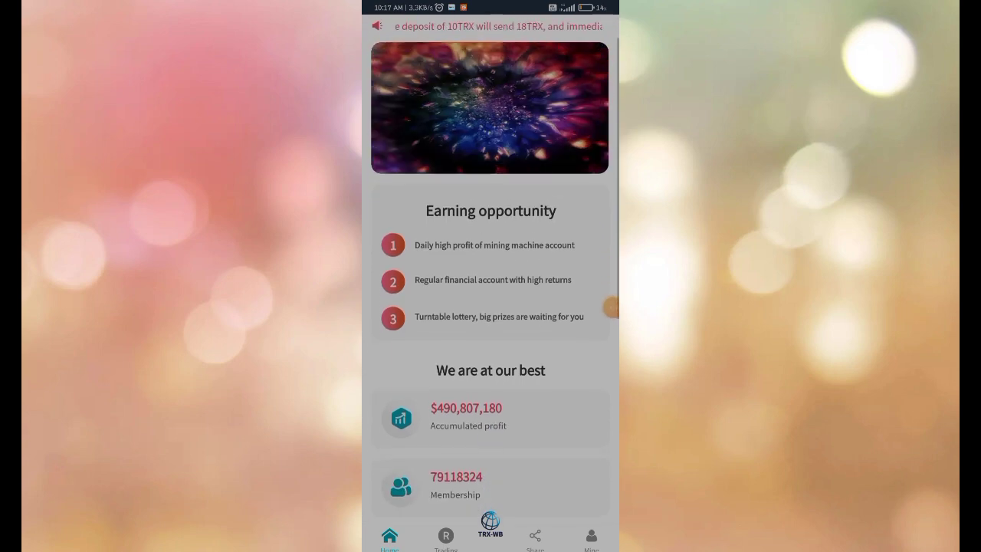
click(446, 536)
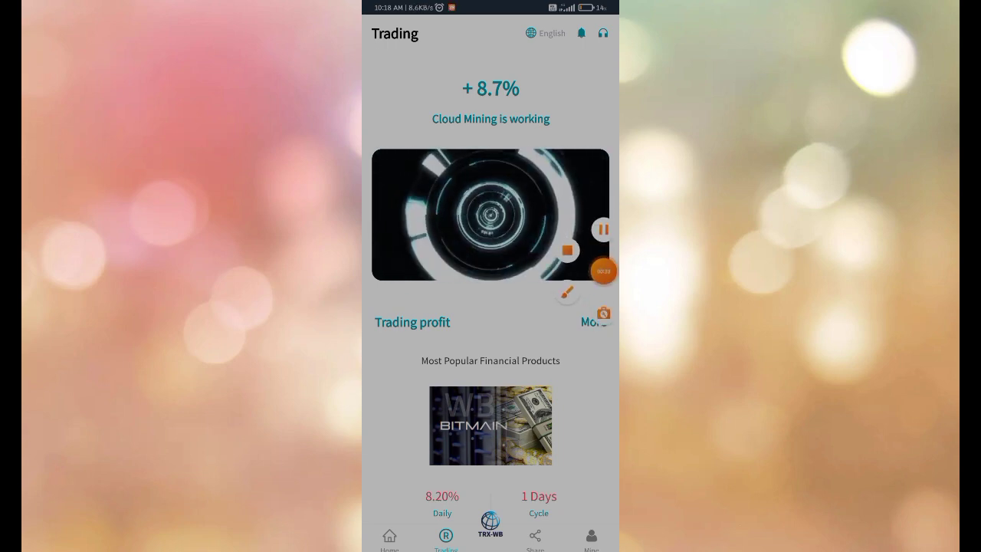
Step: Scroll down the Trading page before moving to the Share section
scroll(down, 3)
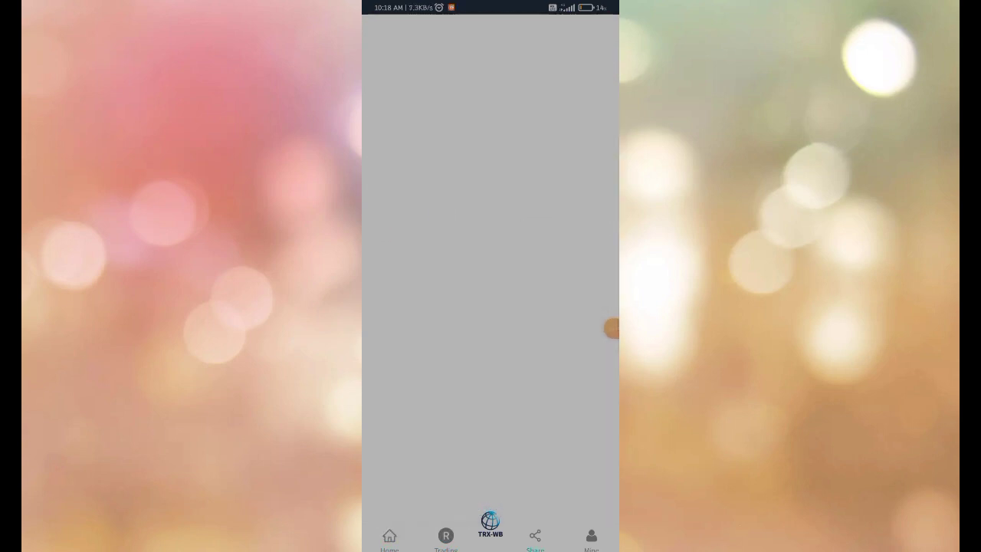
Step: Copy the TRX deposit address from Recharge, then find Trust Wallet in the app drawer
click(535, 539)
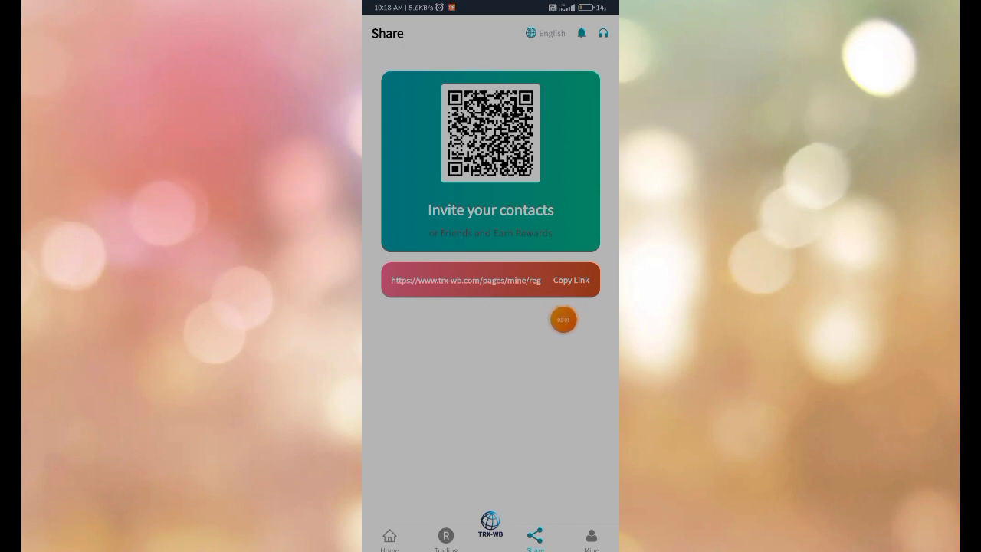
click(389, 537)
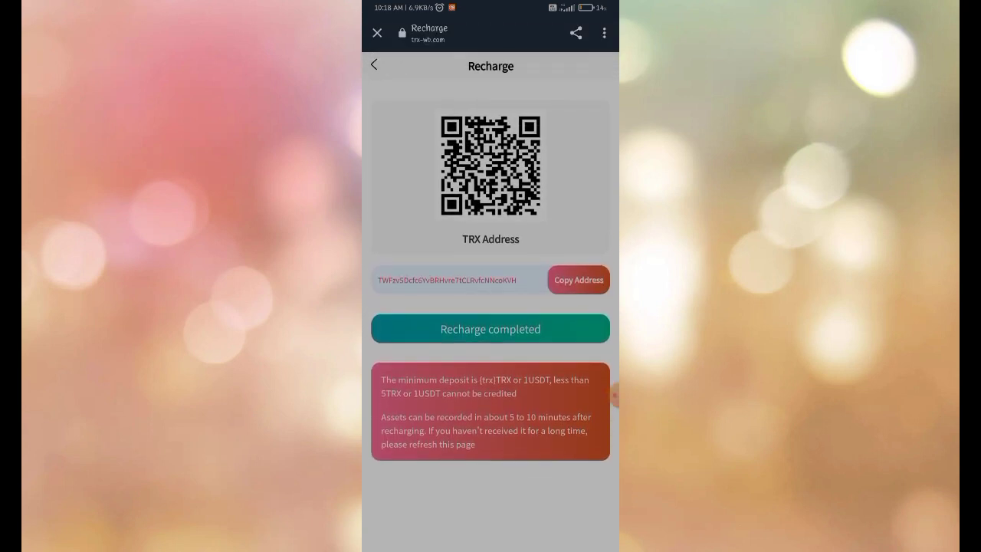
click(579, 280)
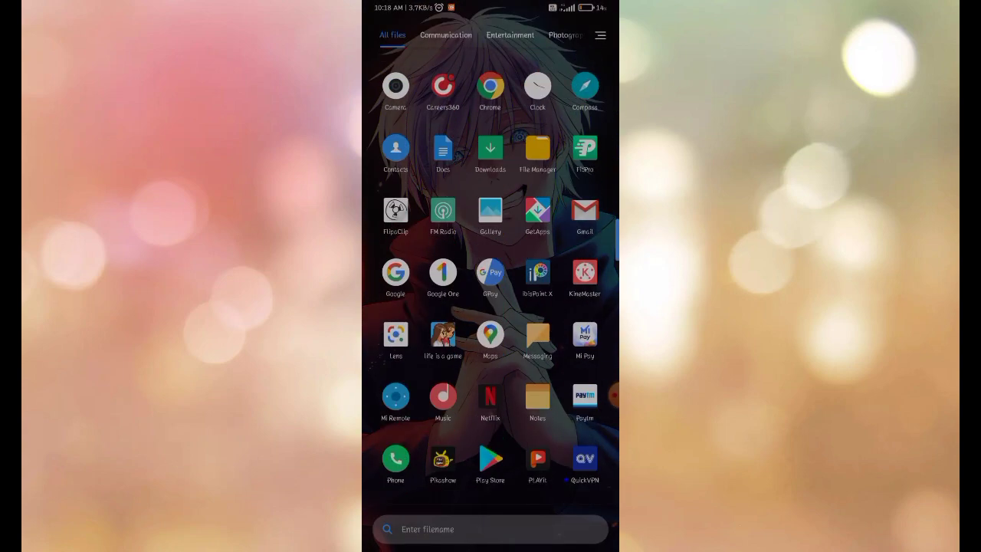
scroll(down, 3)
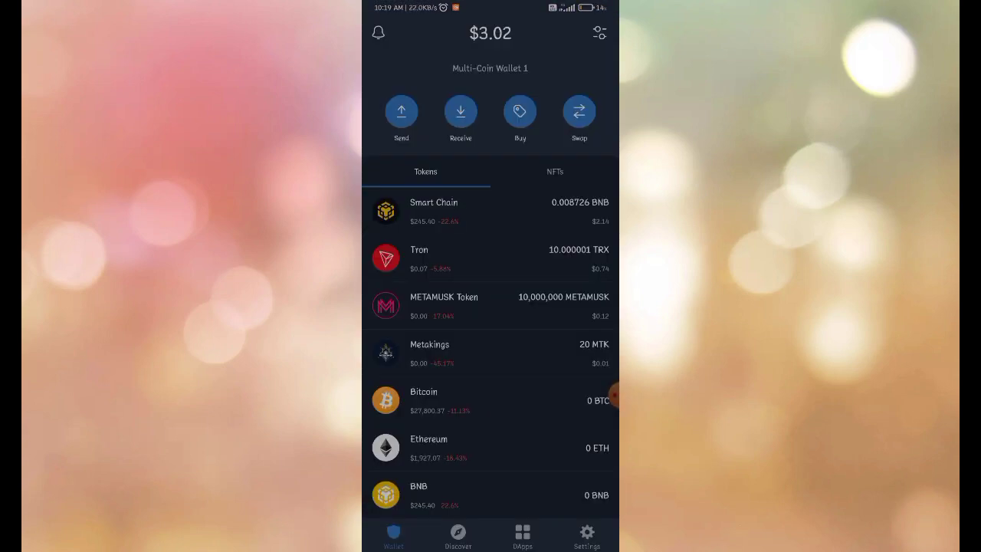
Step: Set up an 8 TRX send from Tron to the TRX-WB address for review
click(419, 258)
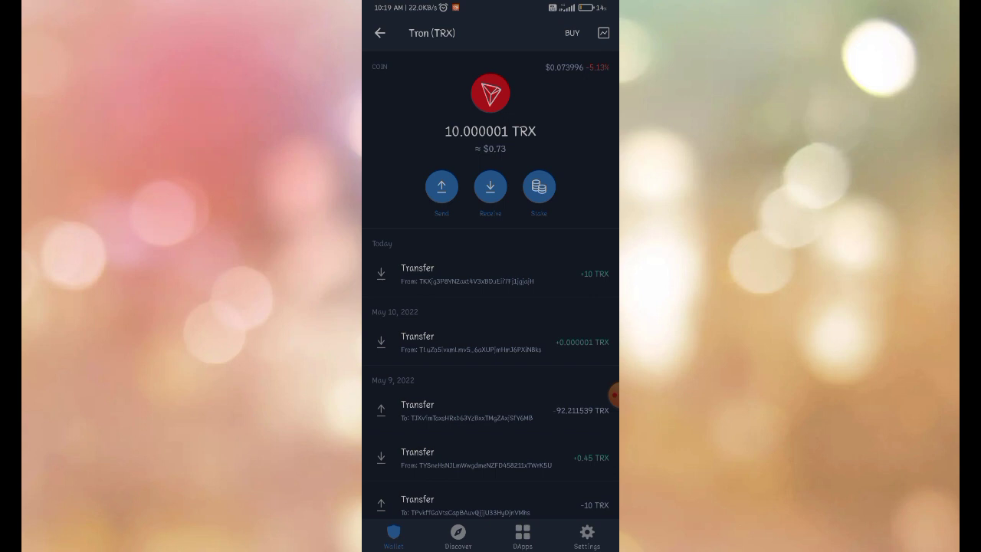
click(441, 187)
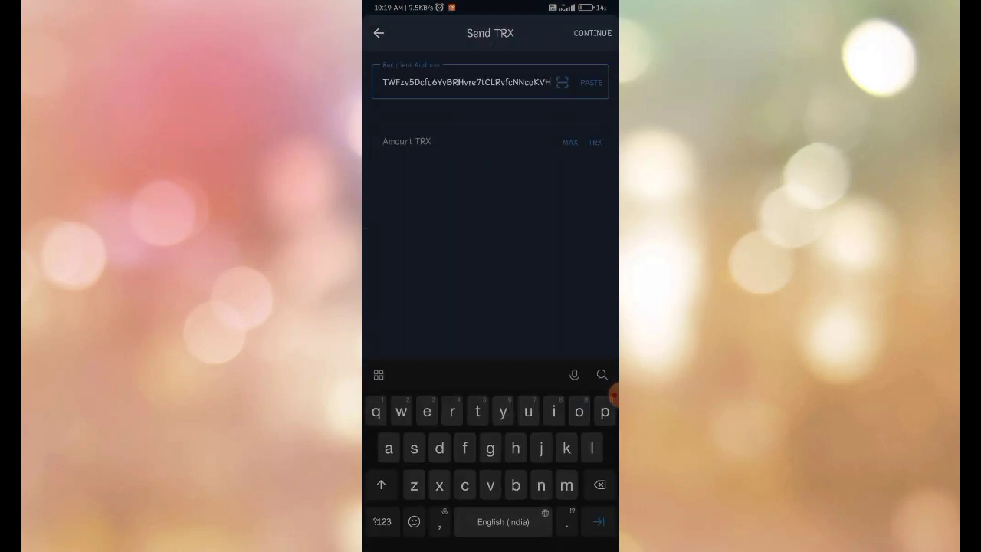
text(10)
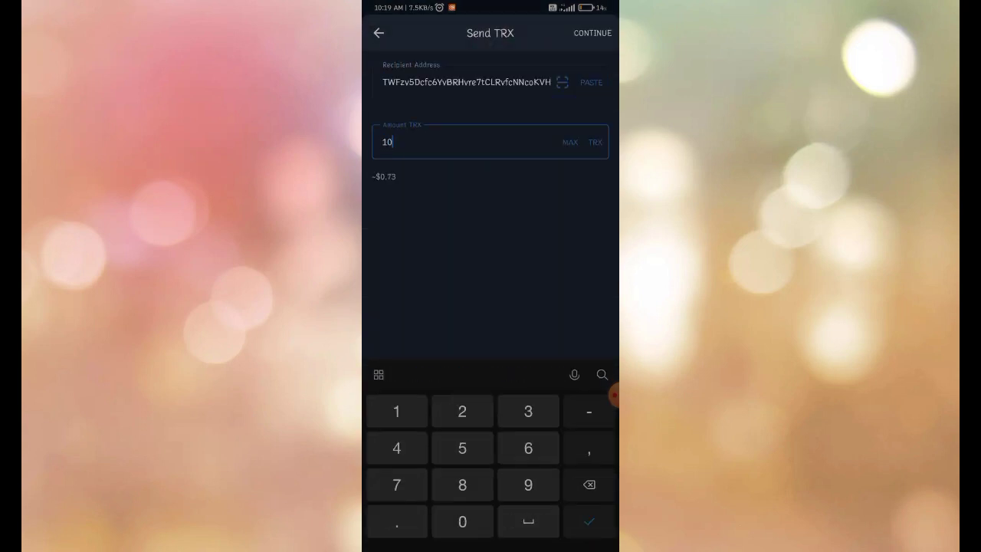
click(592, 33)
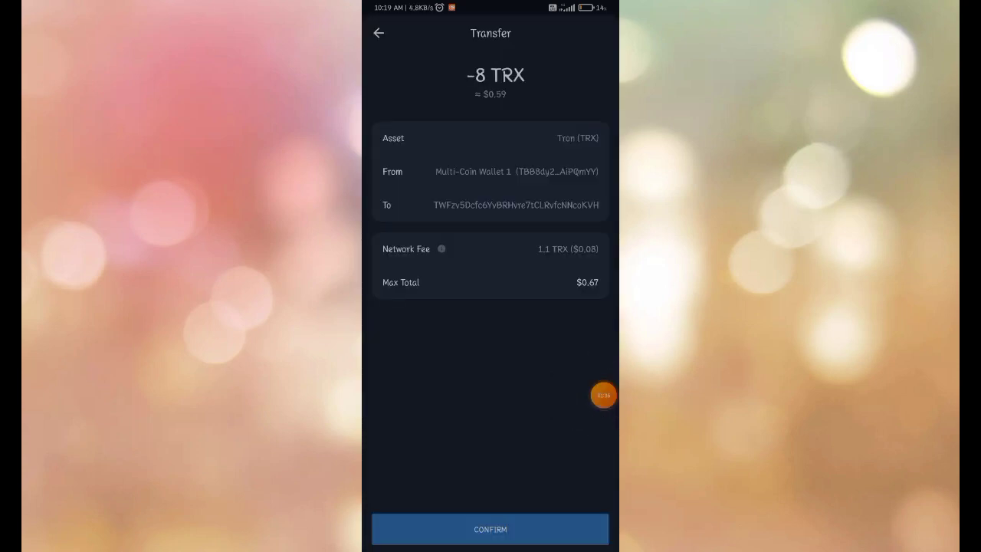
Step: Confirm the 8 TRX transfer and return to the TRX-WB recharge page
click(489, 529)
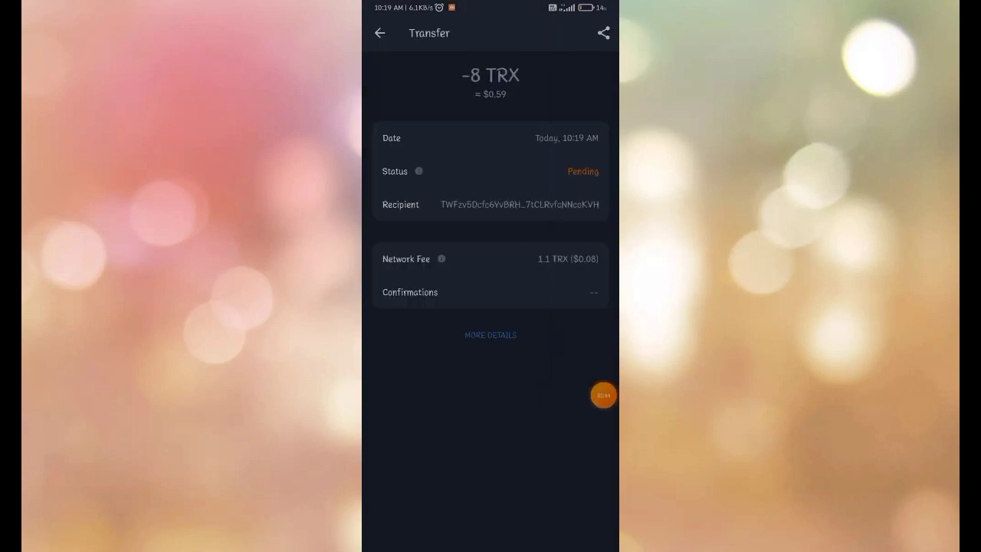
click(604, 395)
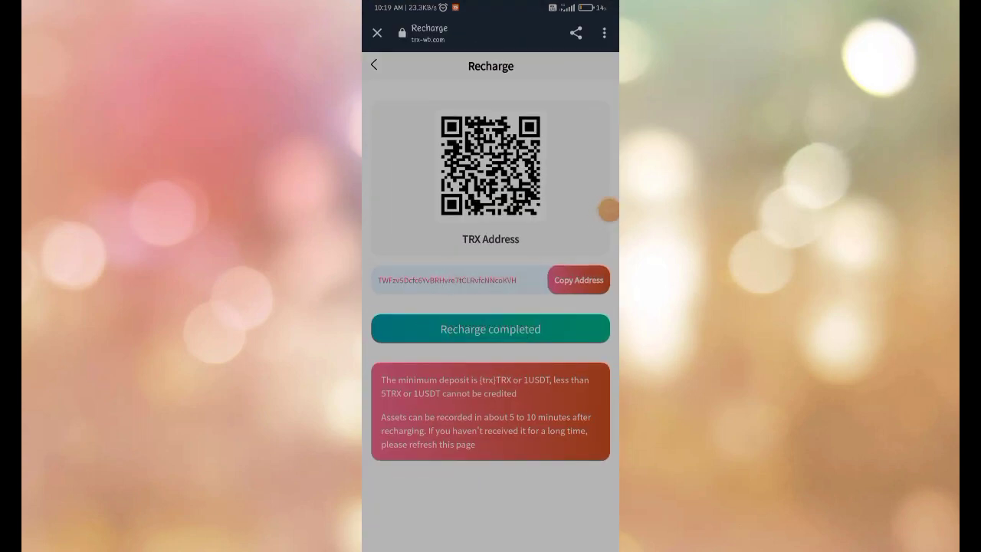
Step: Mark the recharge completed so the 26.00 TRX balance appears
click(374, 64)
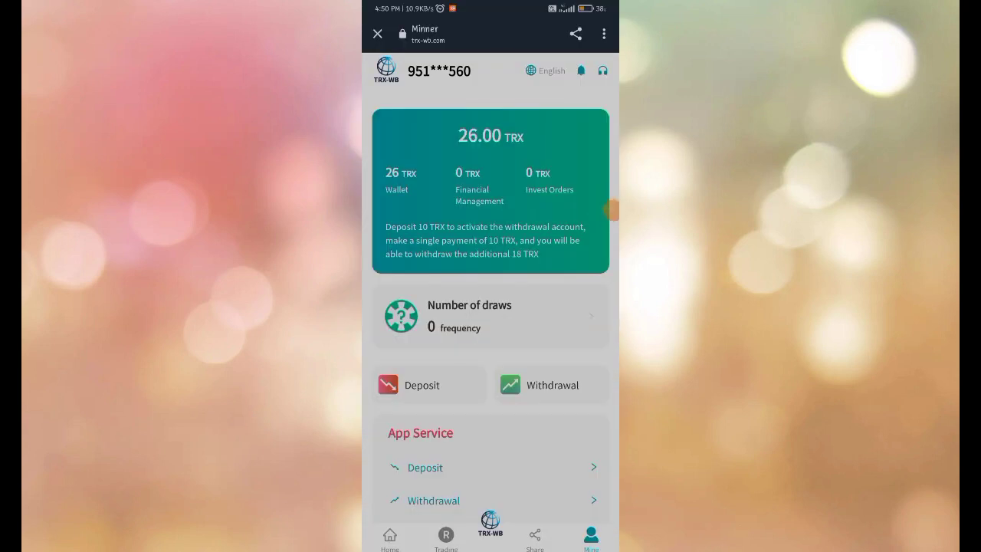
Step: Scroll the Mine page and open the Withdrawal form
scroll(down, 3)
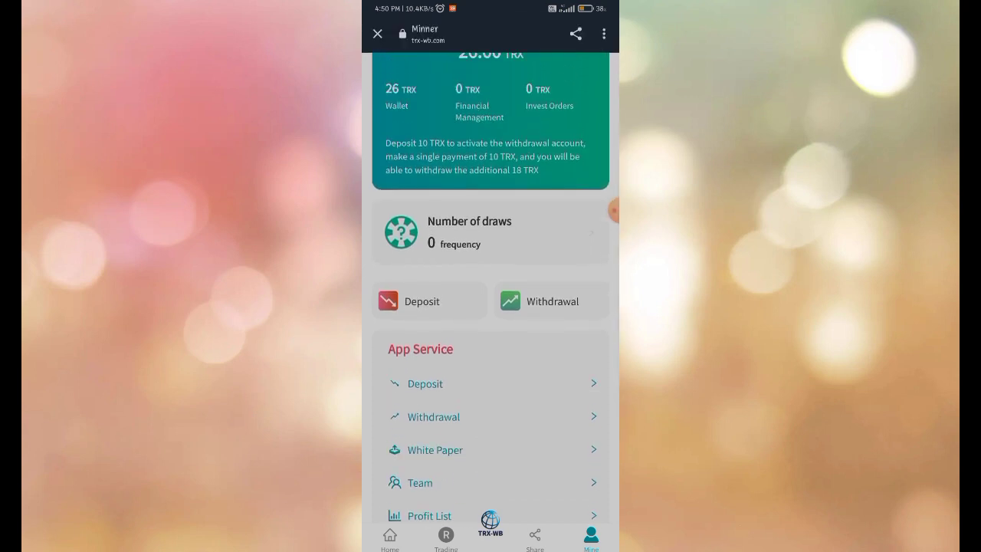
click(551, 300)
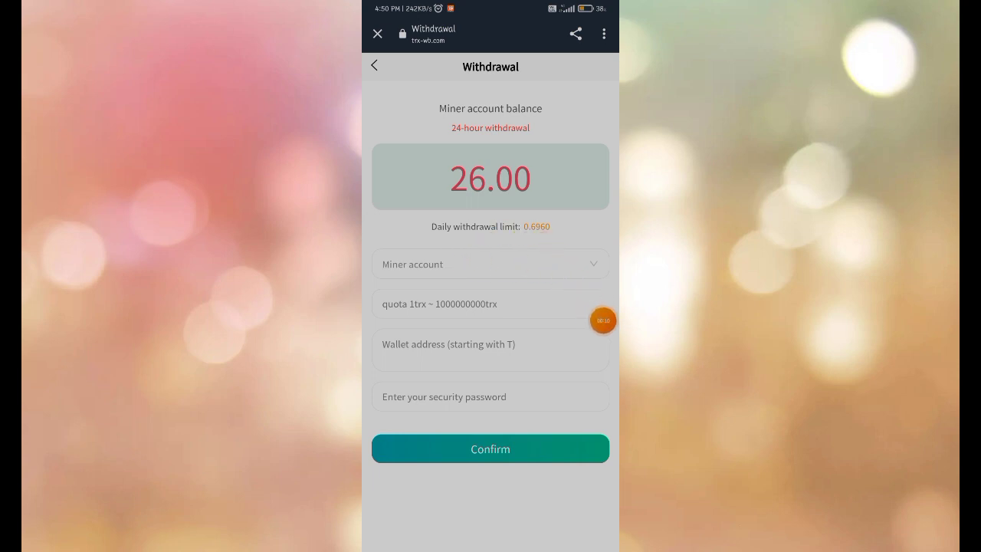
Step: Leave the withdrawal page for the phone's app drawer
click(490, 304)
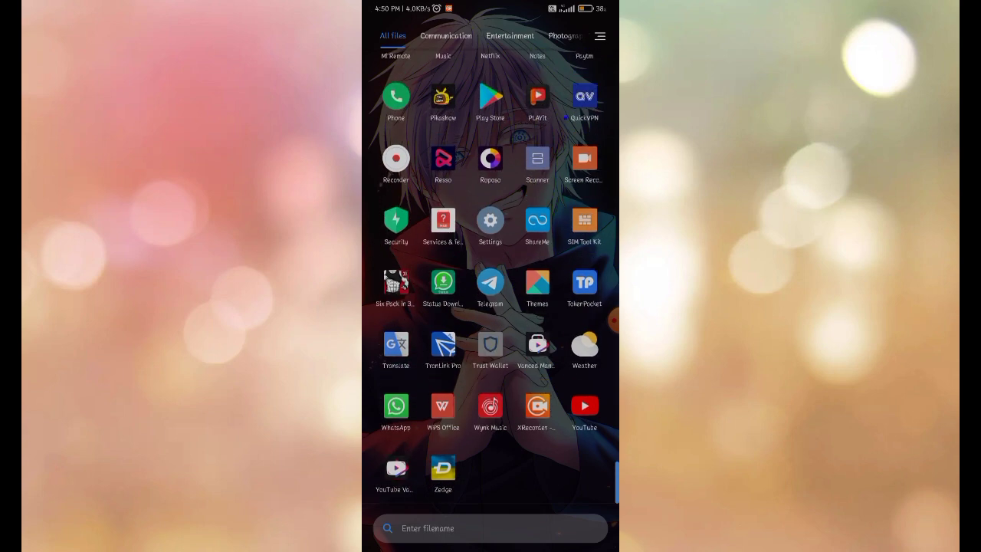
Step: Return to the withdrawal form with 0.6960 as the amount
click(490, 344)
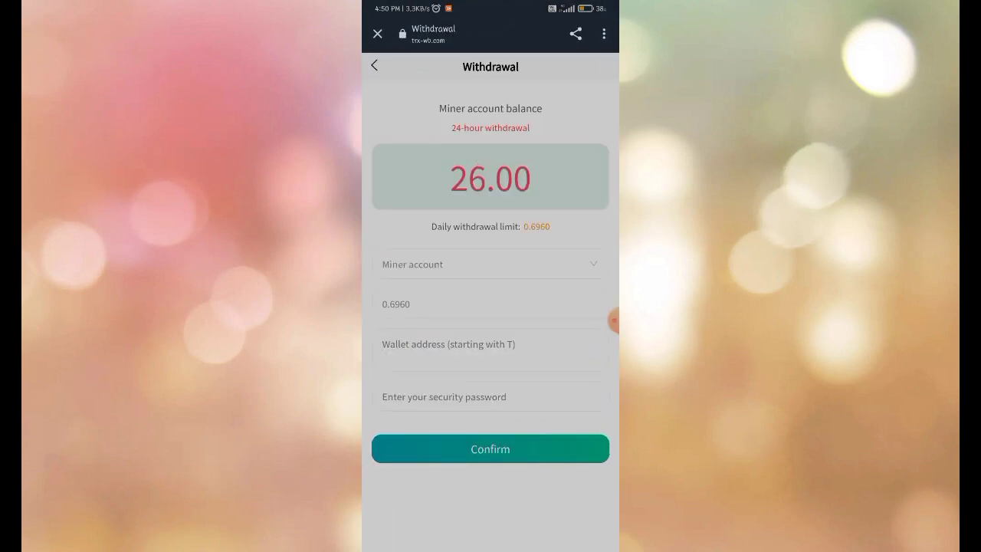
text(TBB8dy2ru3dbGhdYVFswjMDq8FbAiPQmYY)
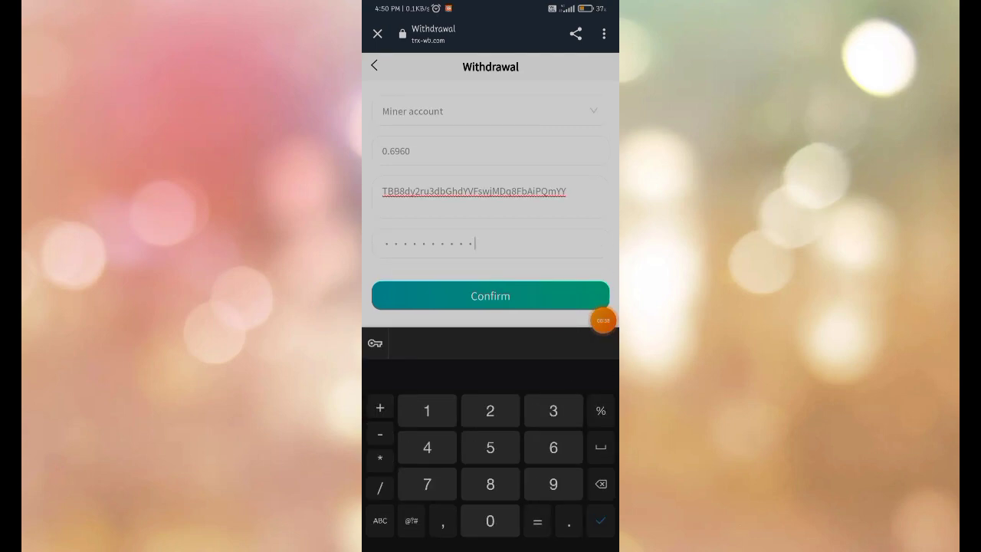
click(489, 295)
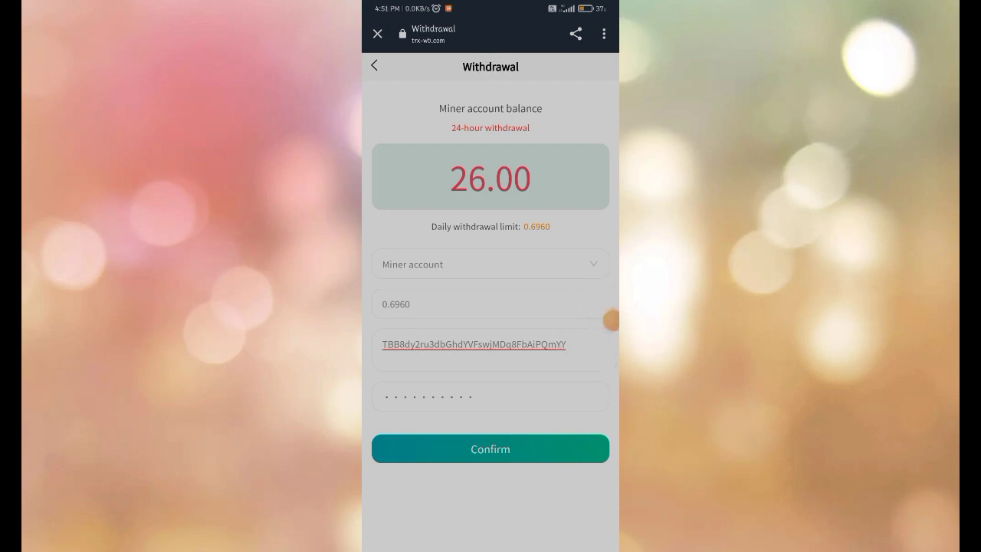
click(490, 448)
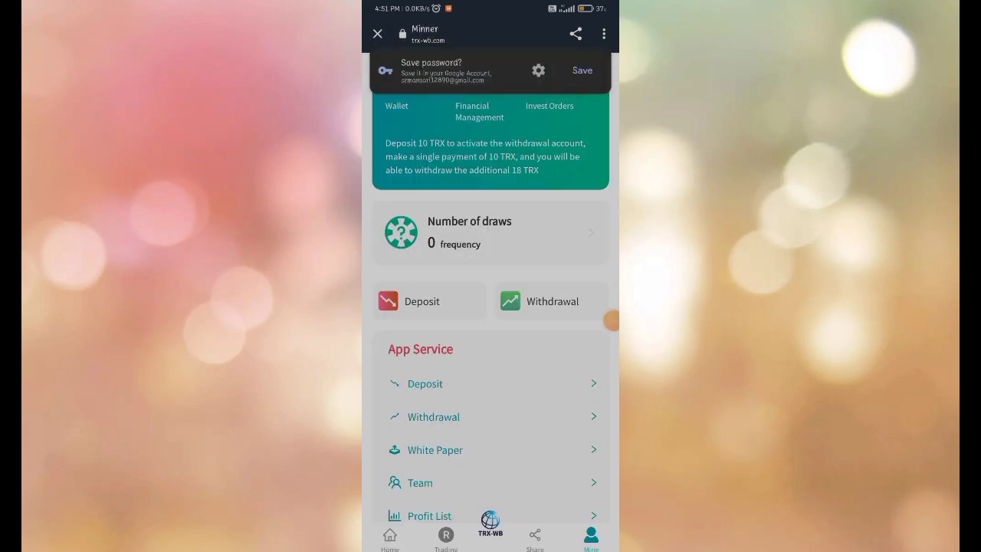
Step: Return from the Mine page to Home and browse earning opportunities, accumulated profit and membership figures
scroll(down, 3)
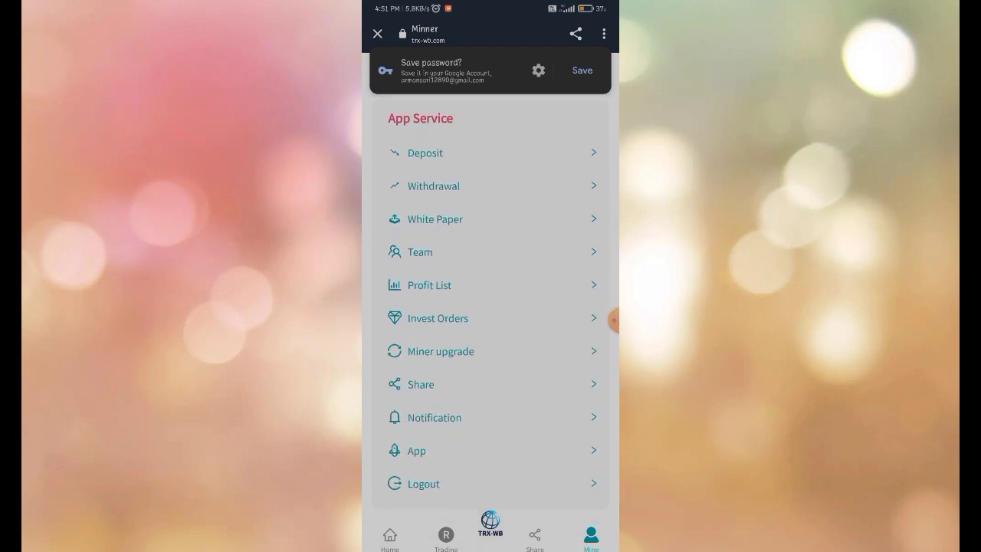
click(389, 537)
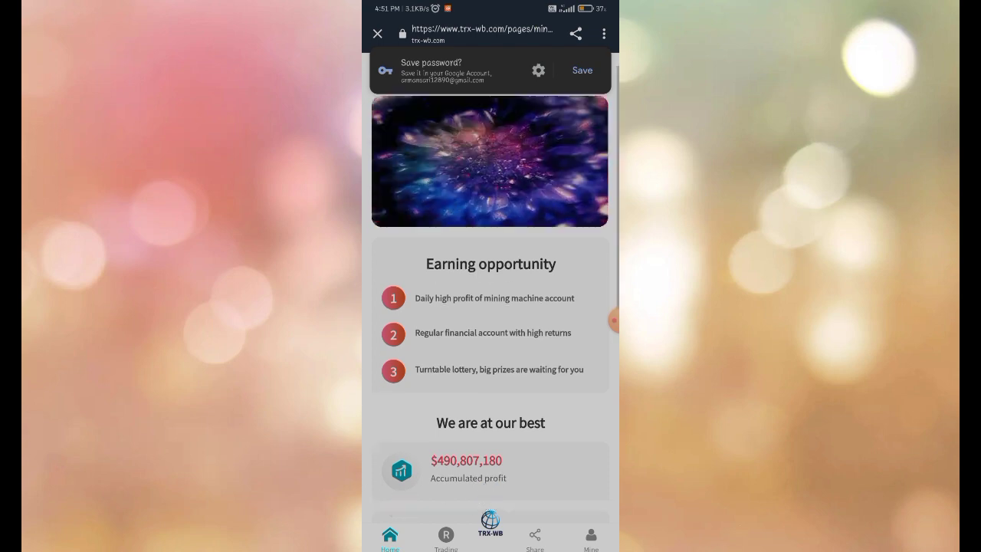
scroll(down, 3)
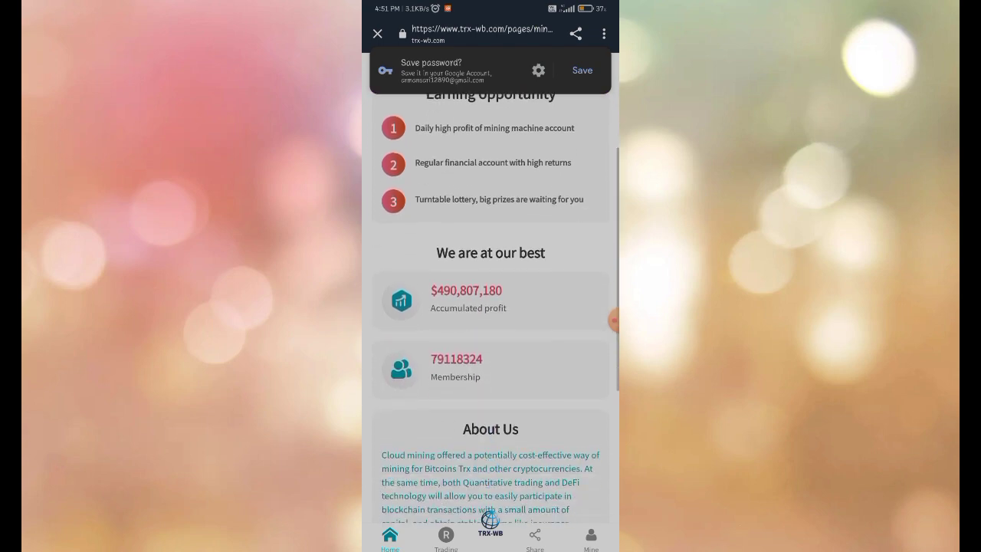
scroll(down, 3)
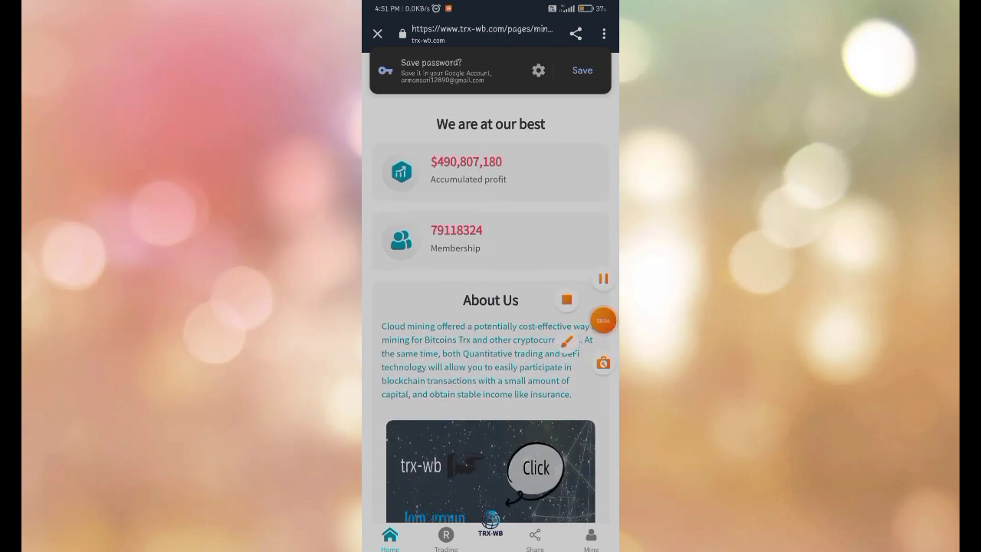
scroll(down, 3)
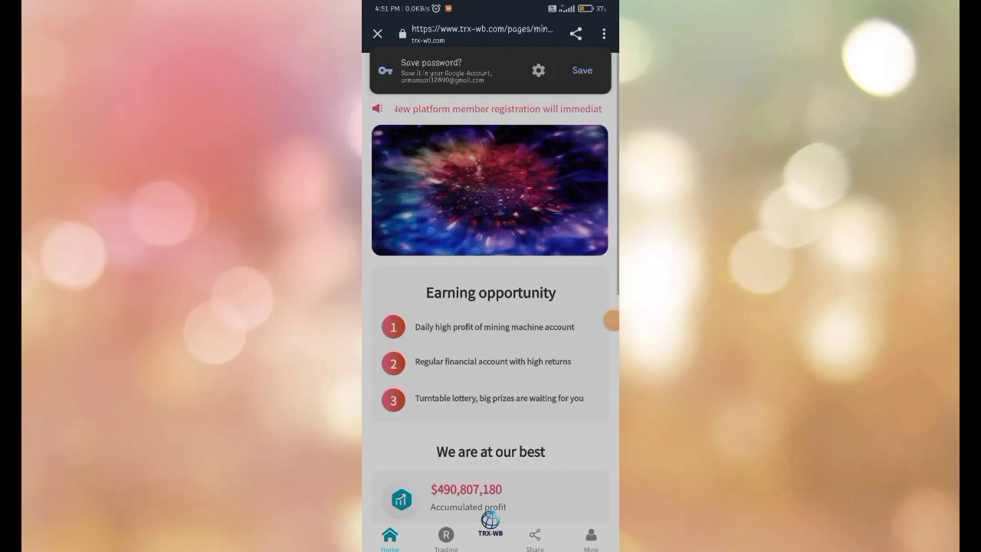